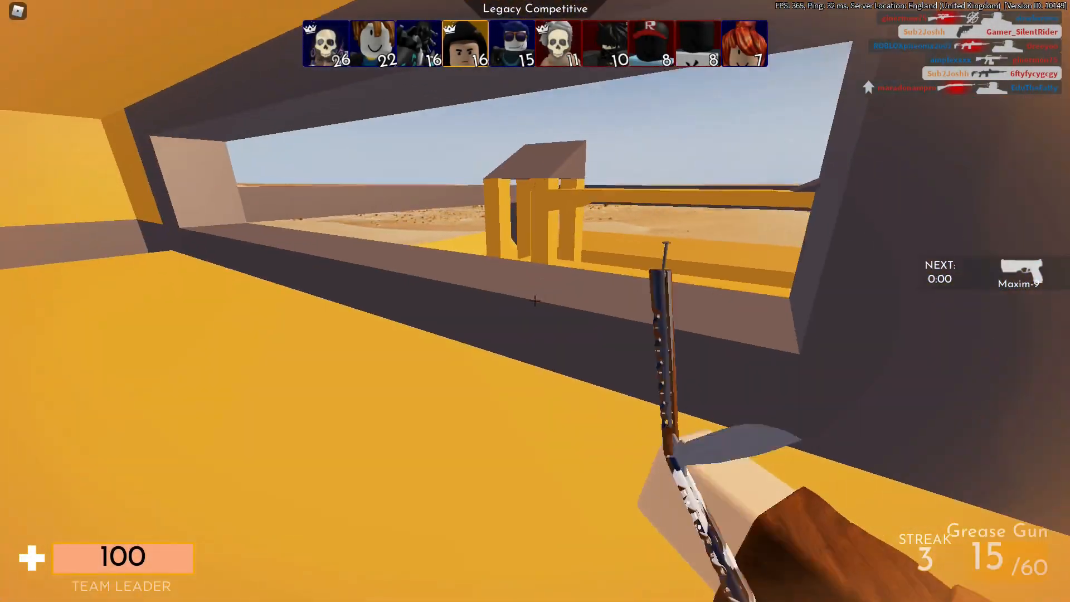
# - Play the Arsenal match to its end, then bring up the Creator Panel
pyautogui.click(535, 299)
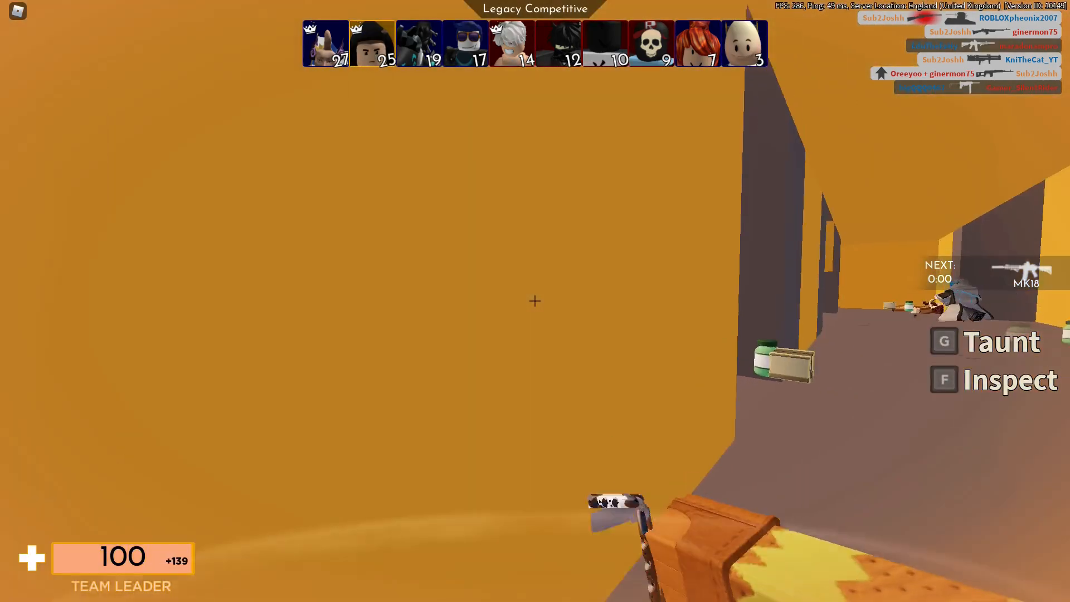
pyautogui.click(535, 300)
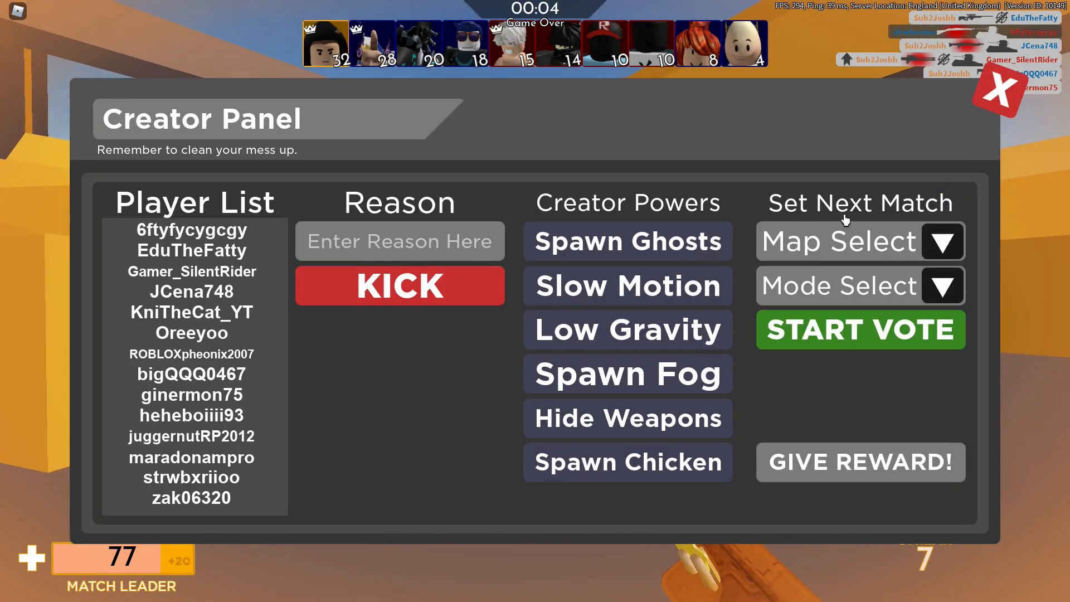
# - Pick a next-match game mode through Mode Select and leave the voting screen
pyautogui.click(856, 241)
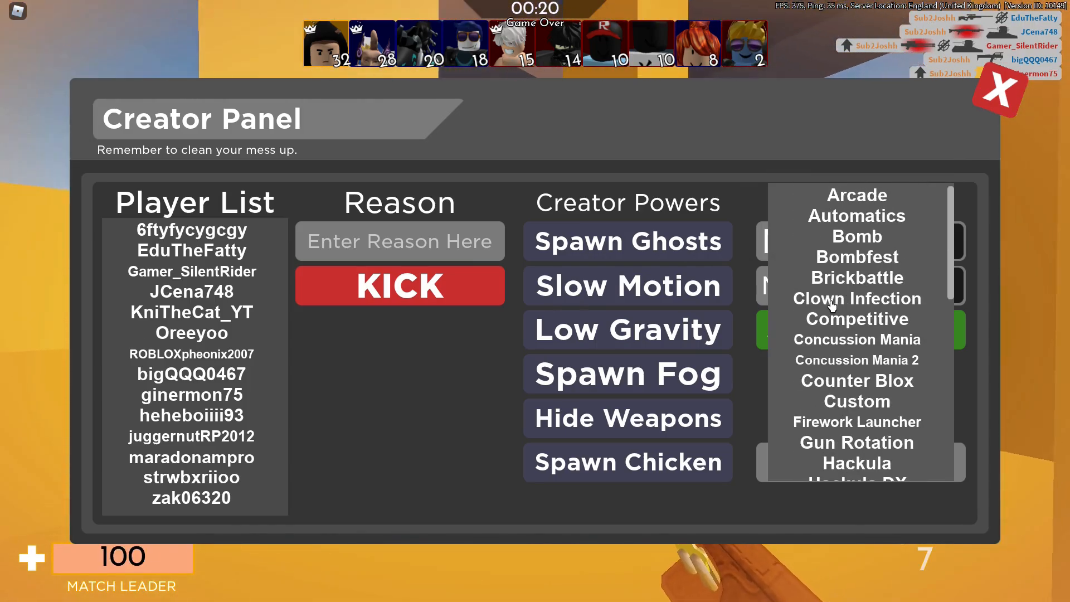
pyautogui.click(999, 89)
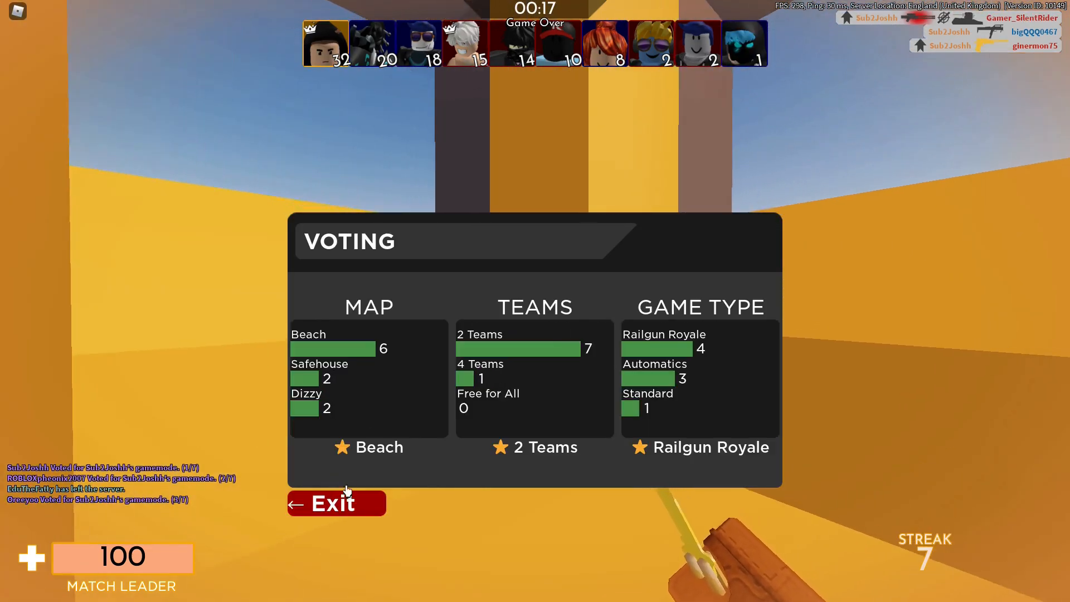
pyautogui.click(335, 503)
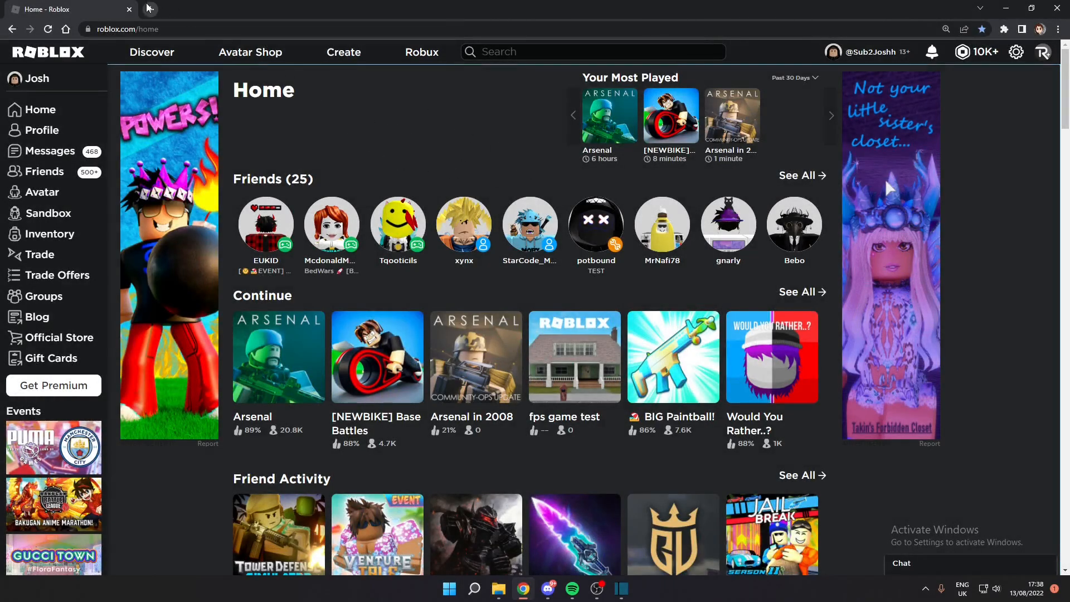
# - Open pixlr.com in a new Chrome tab and start a Pixlr E photo editing project
pyautogui.click(282, 9)
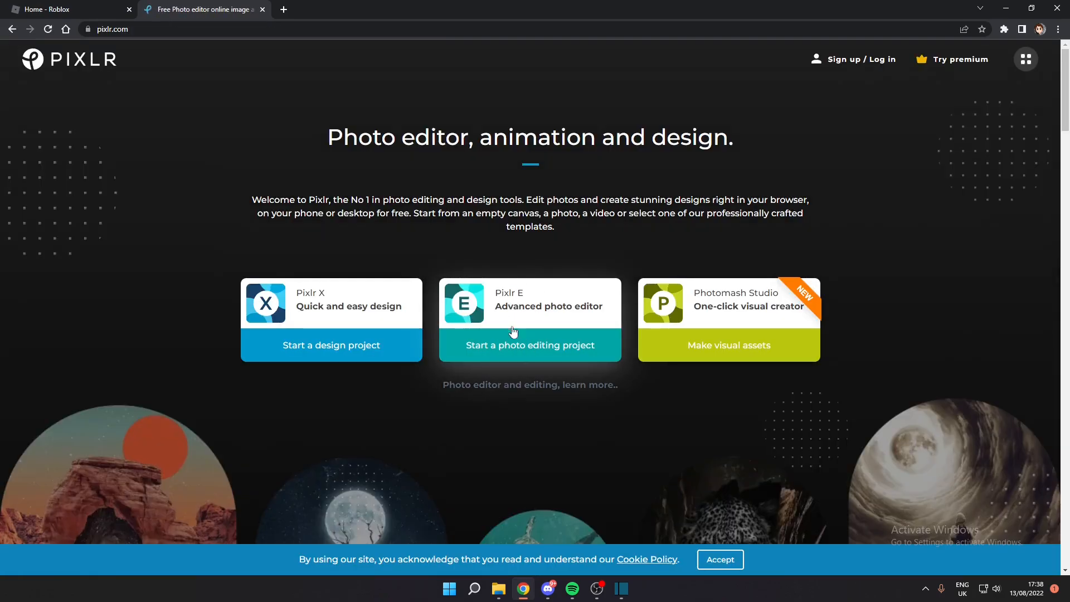
pyautogui.click(529, 344)
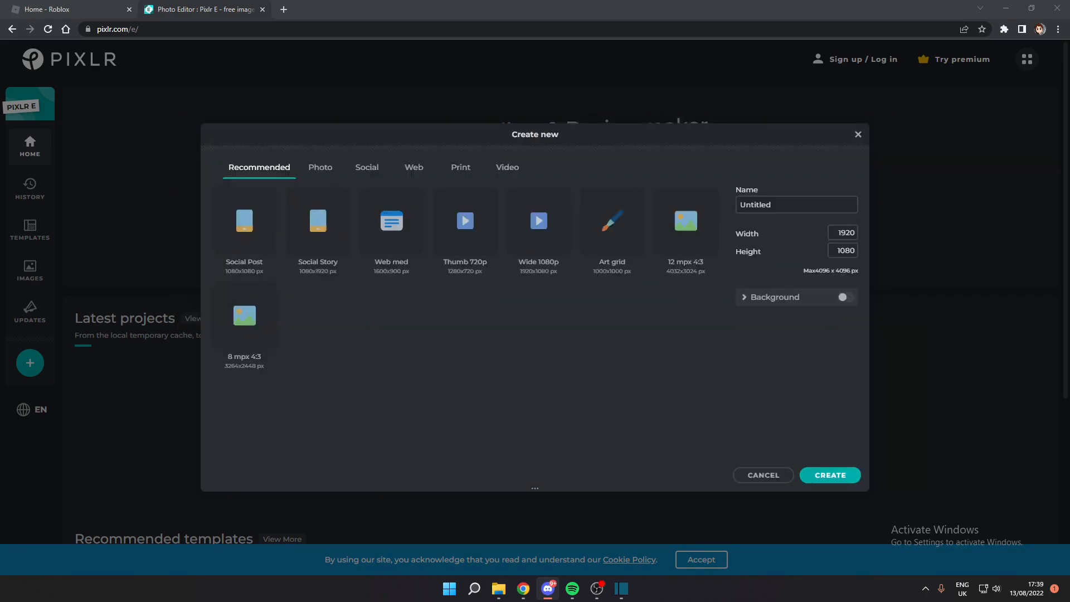
# - Create a 282×423 canvas and paste the calling-card template onto it
pyautogui.click(841, 233)
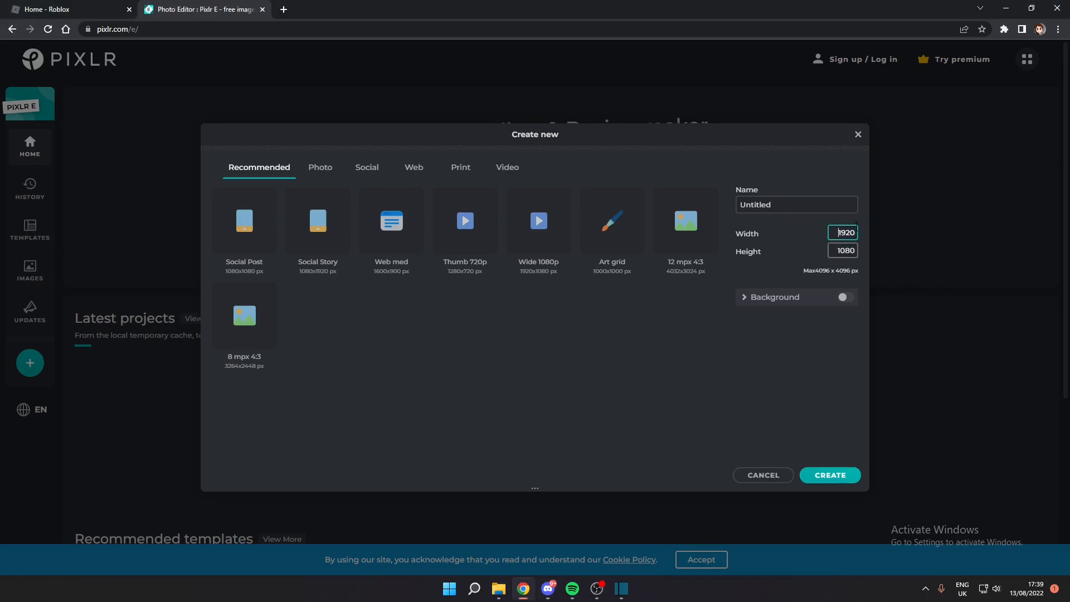
pyautogui.tripleClick(842, 231)
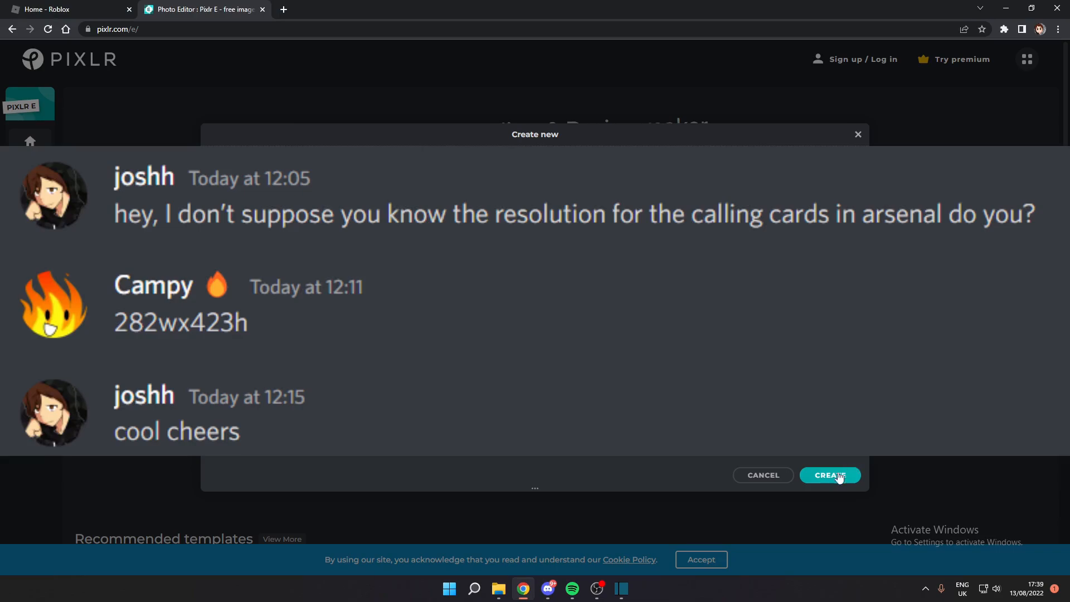
pyautogui.click(830, 475)
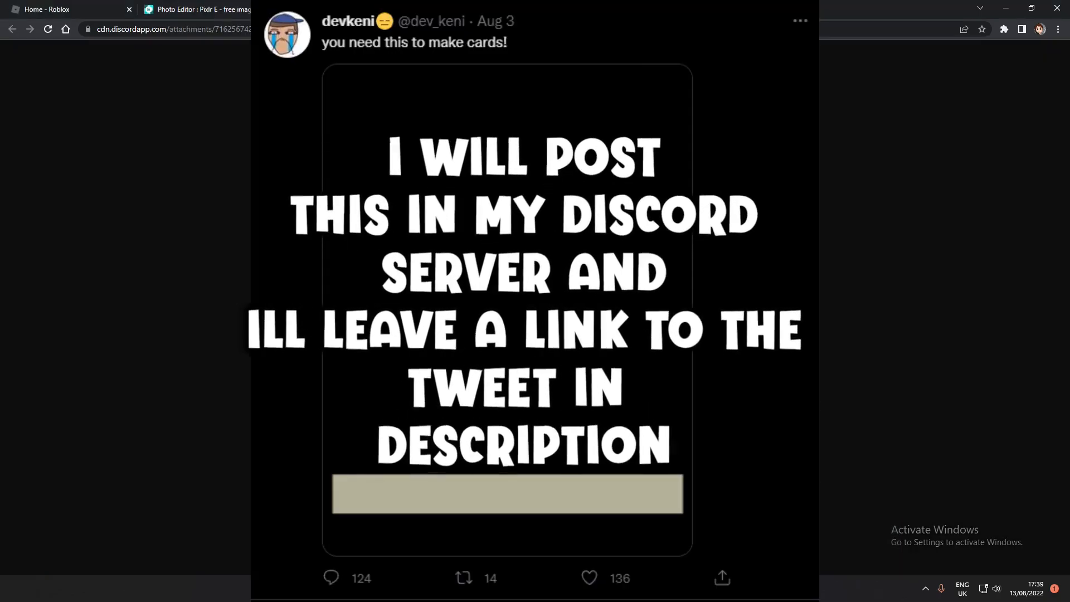
pyautogui.click(202, 9)
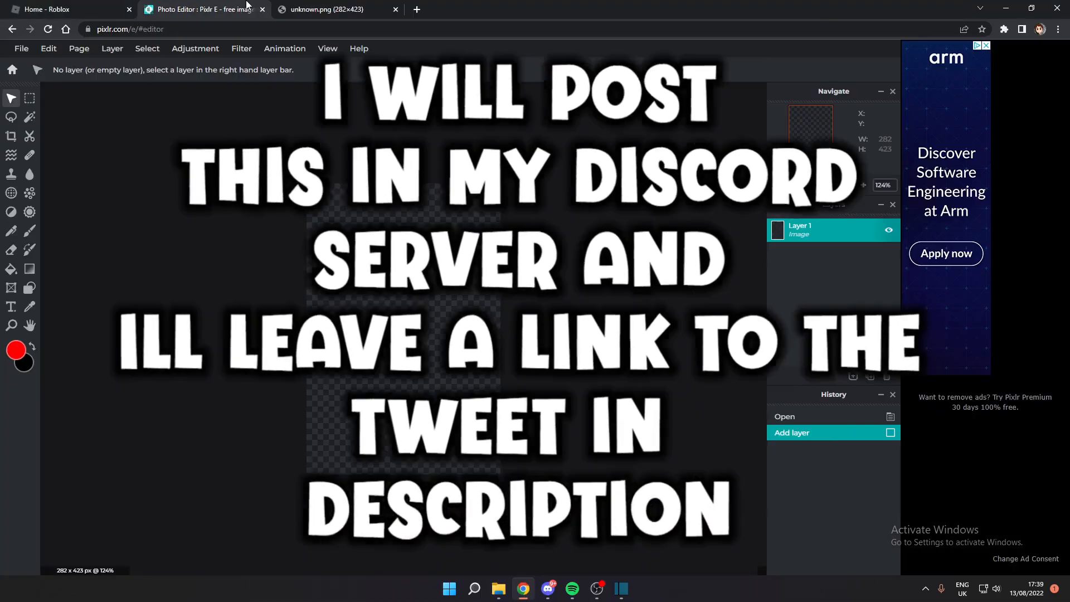
pyautogui.press('ctrl+v')
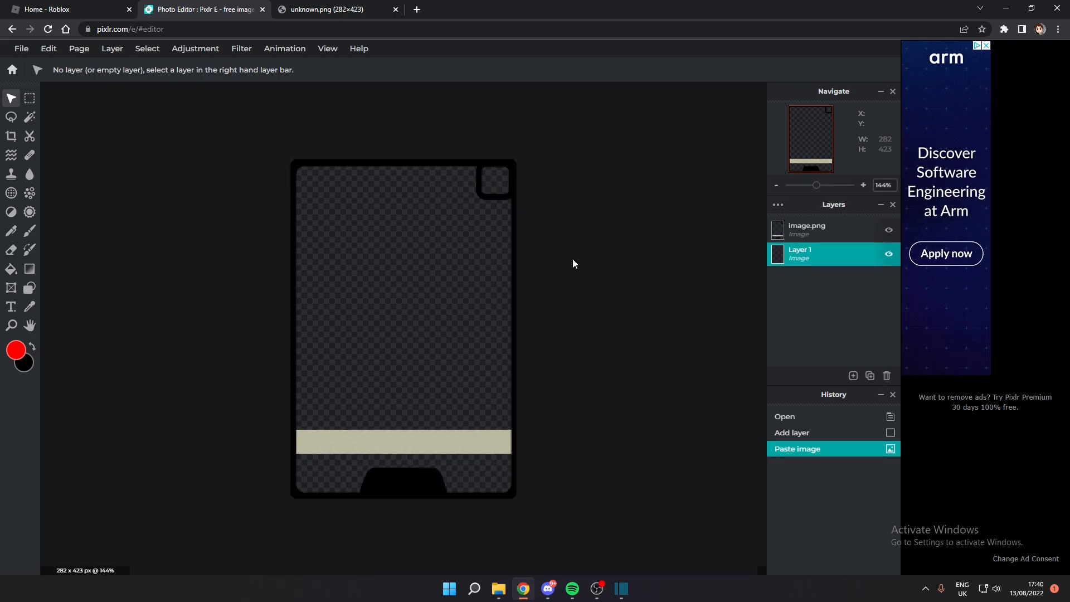
# - Launch Arsenal from the Roblox home page into a VIP server match
pyautogui.click(65, 9)
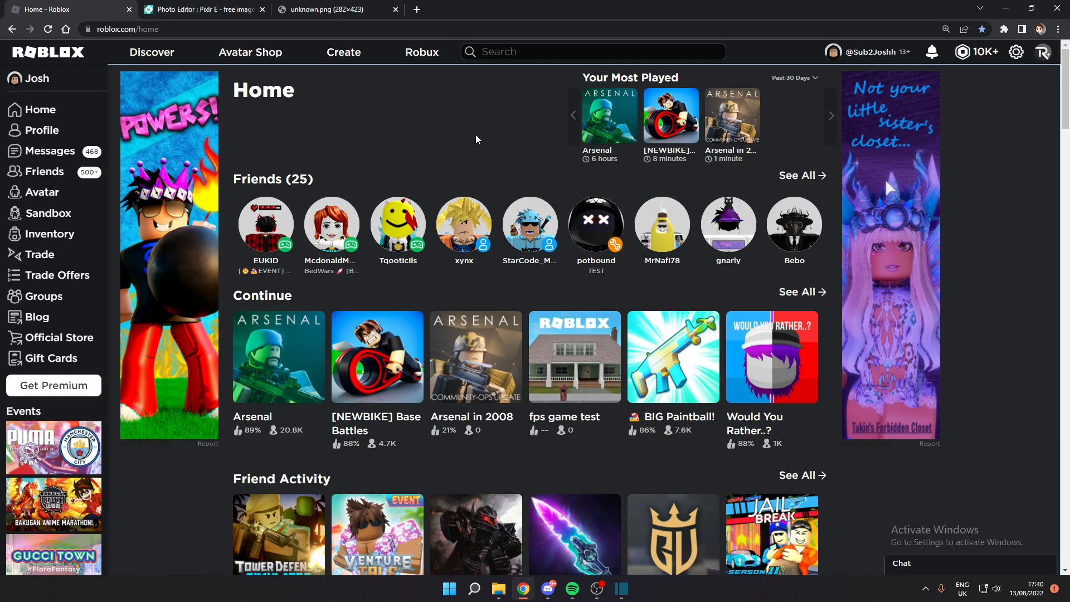
pyautogui.click(277, 356)
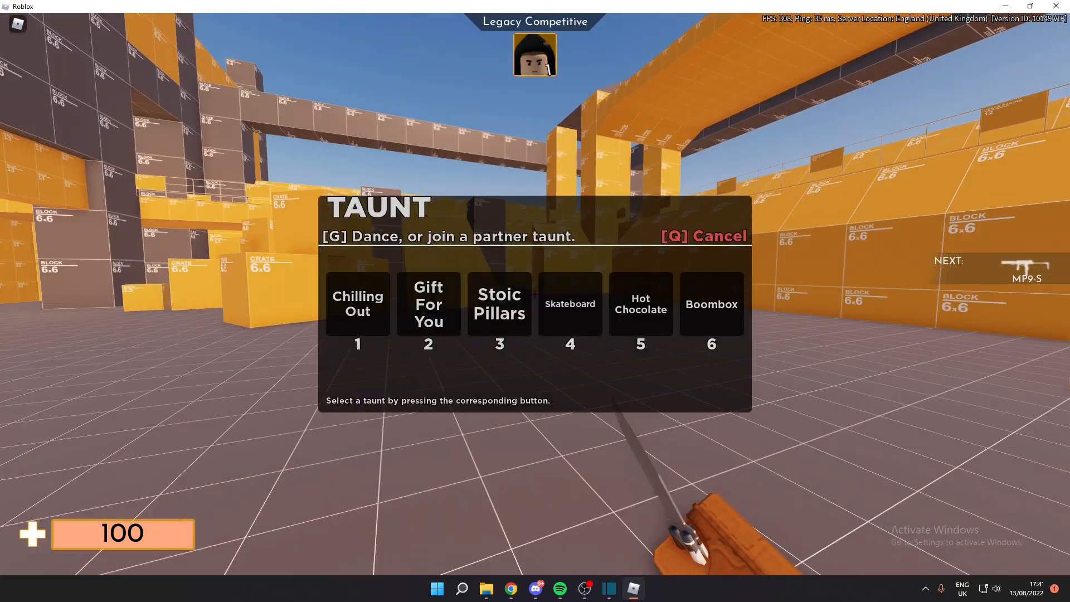
pyautogui.press('tab')
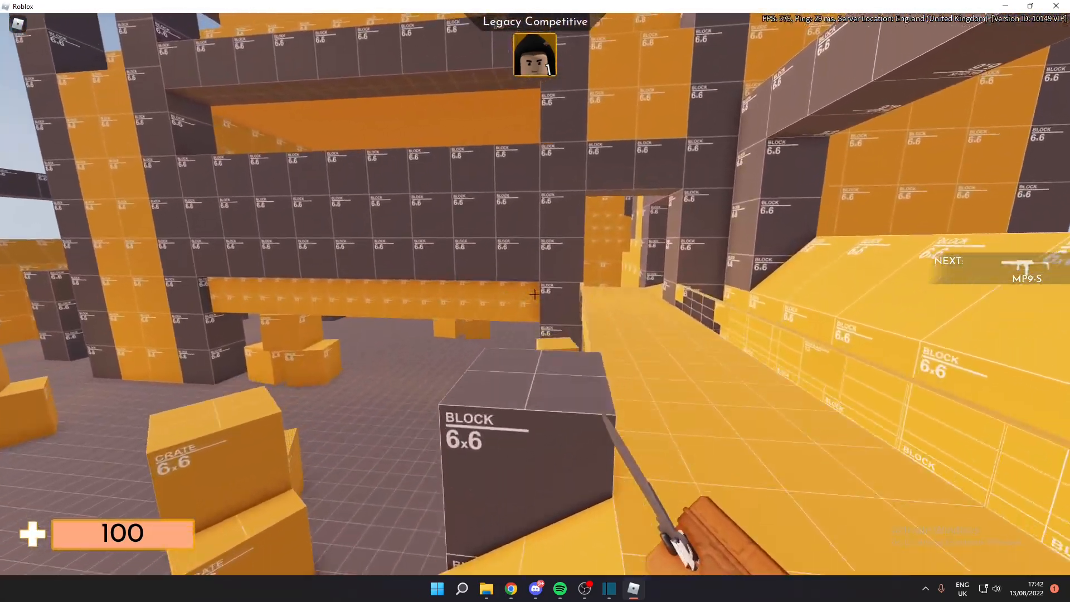
pyautogui.moveTo(535, 294)
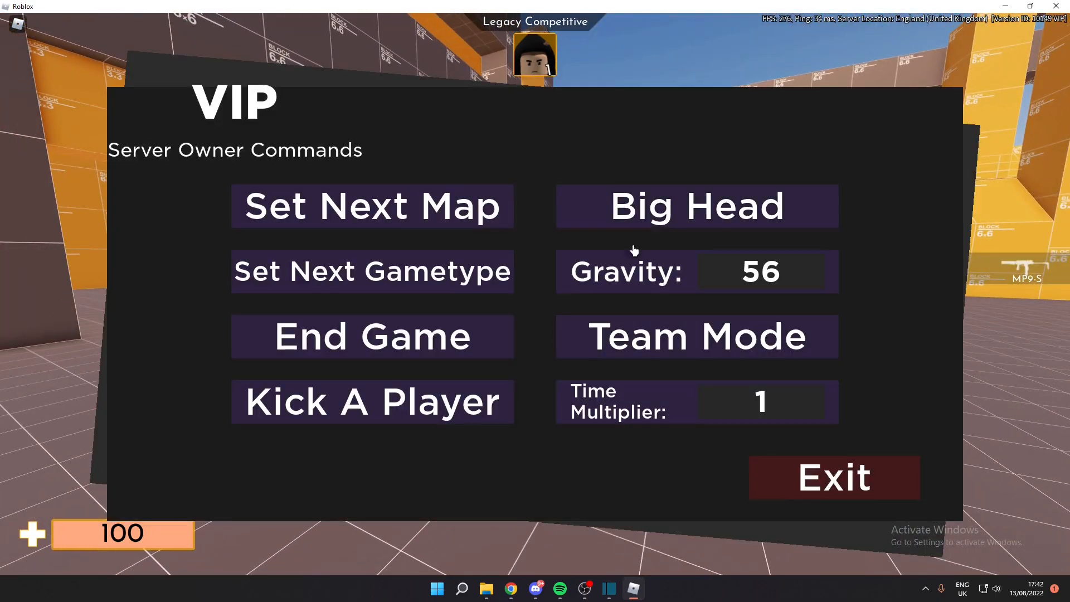
pyautogui.click(696, 207)
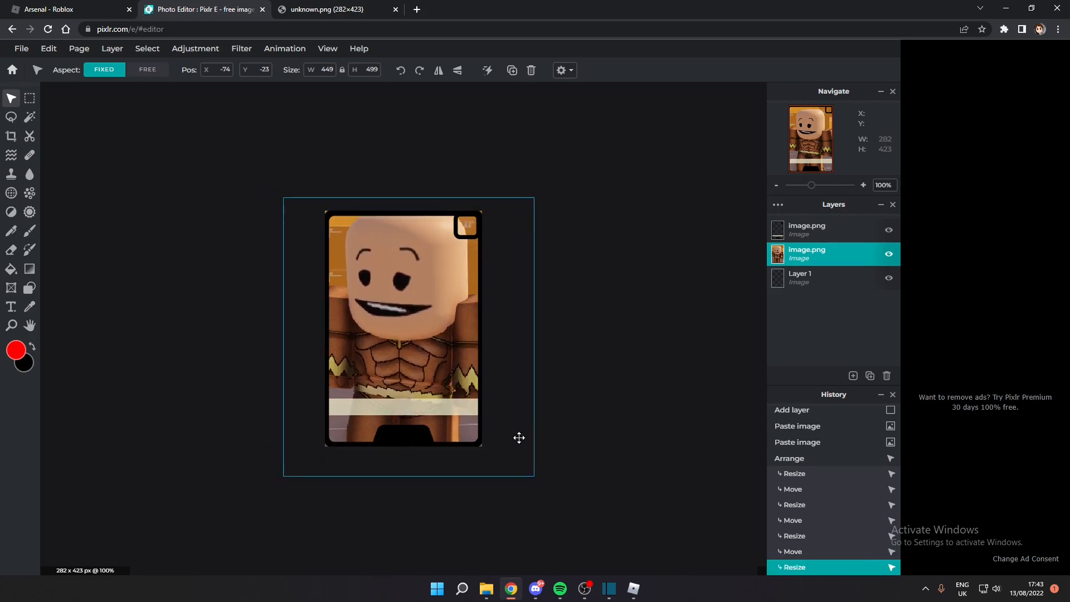
# - Drag the avatar's corner handle to enlarge it across the card
pyautogui.moveTo(518, 437); pyautogui.dragTo(521, 444)
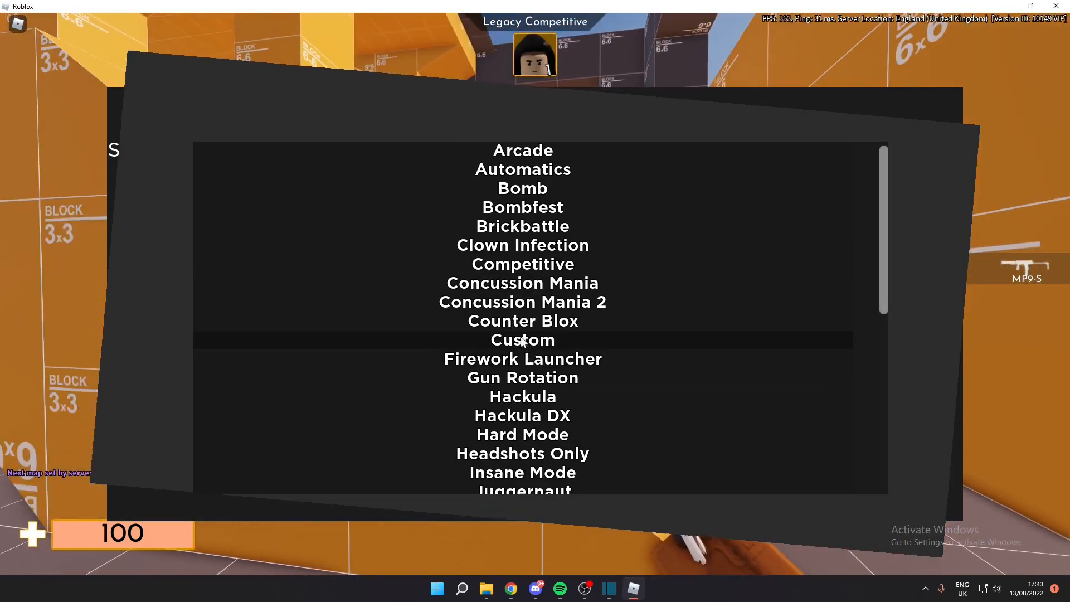
# - Choose Custom mode and add the Rocket Launcher to weapon pool 1
pyautogui.click(522, 340)
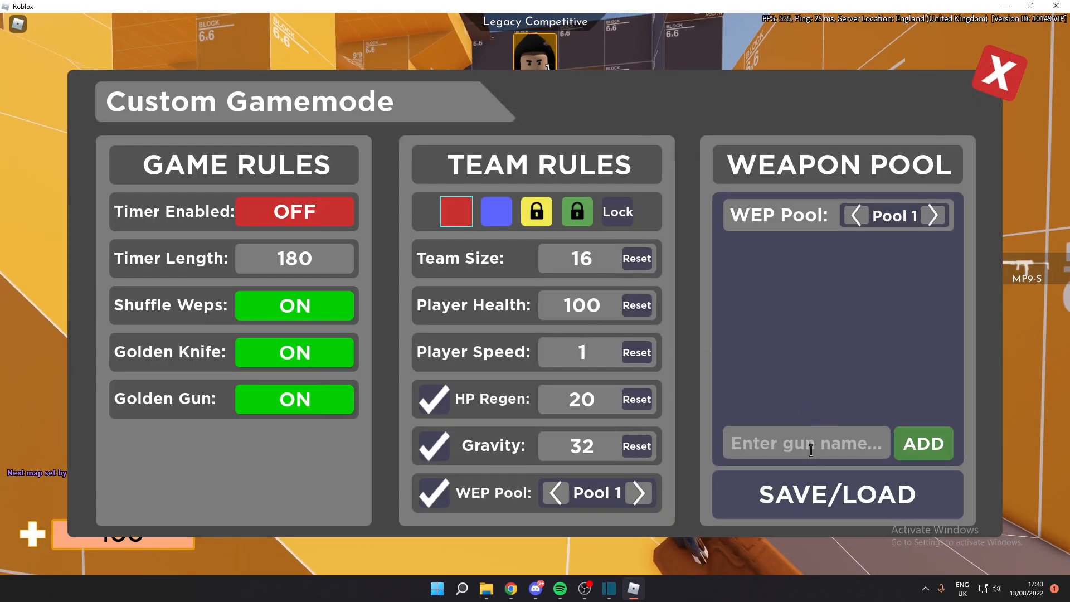
pyautogui.write('Rocket La')
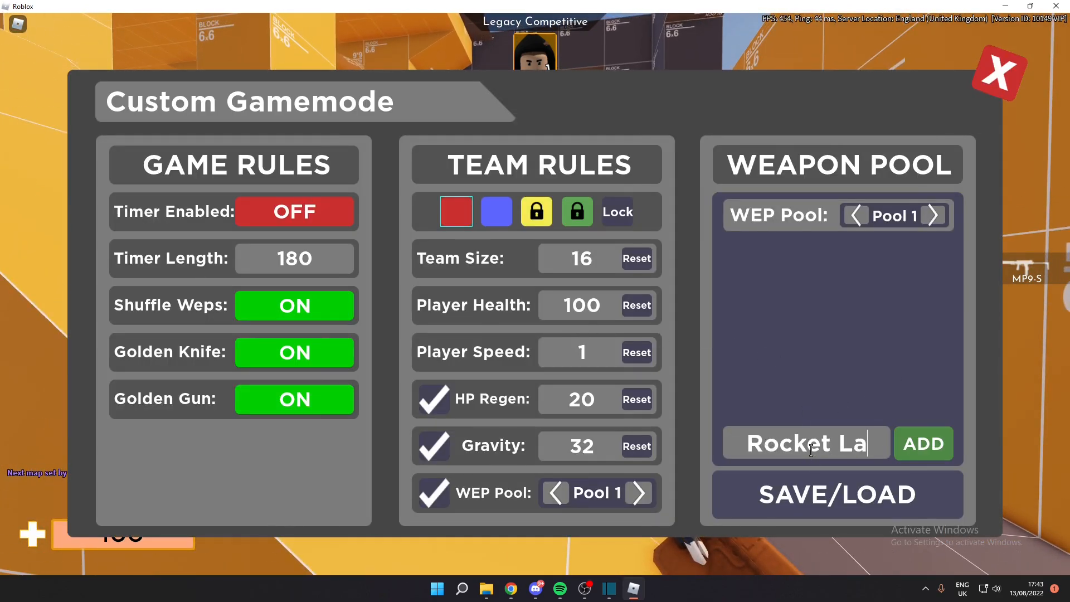
pyautogui.click(997, 73)
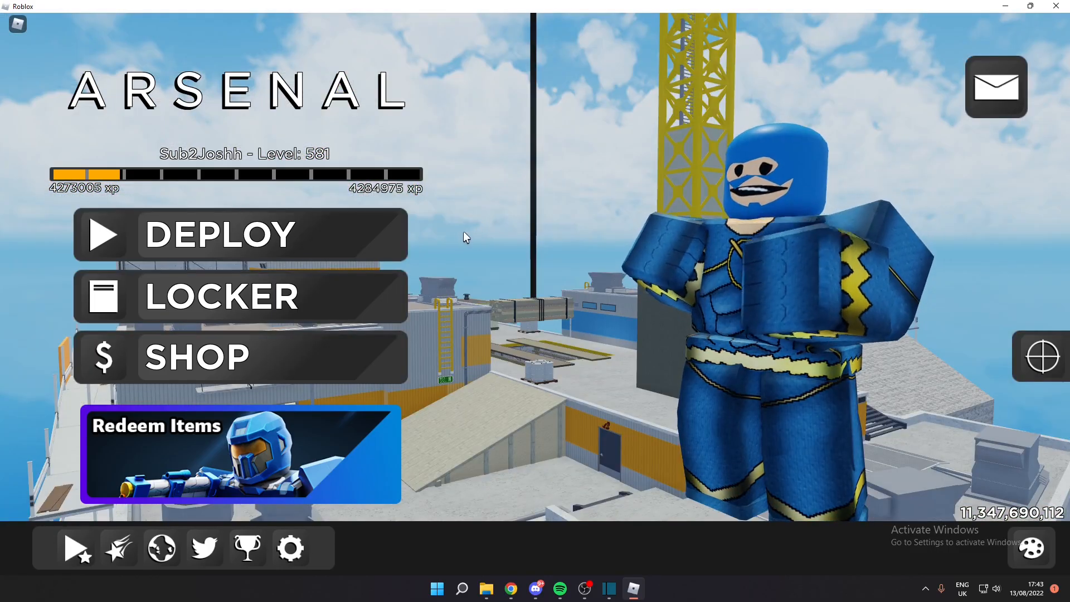
pyautogui.moveTo(583, 201)
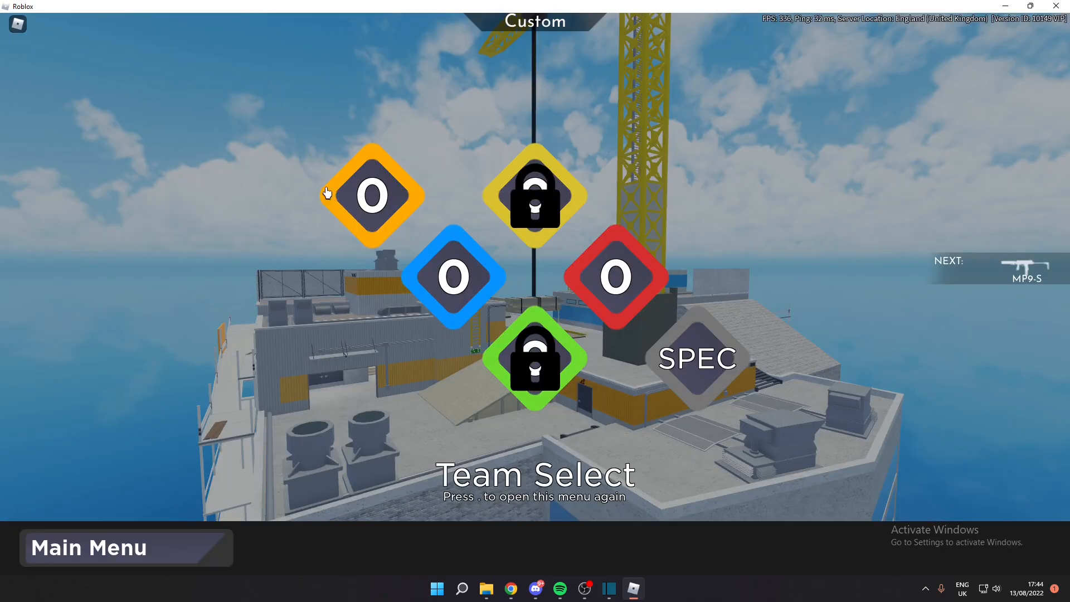
pyautogui.moveTo(364, 237)
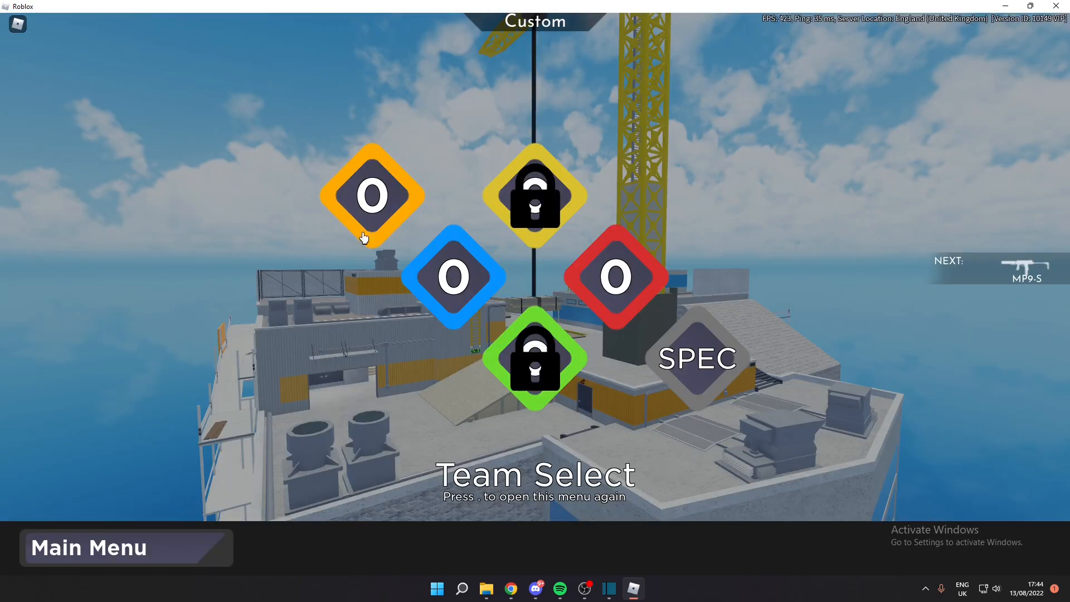
pyautogui.moveTo(371, 196)
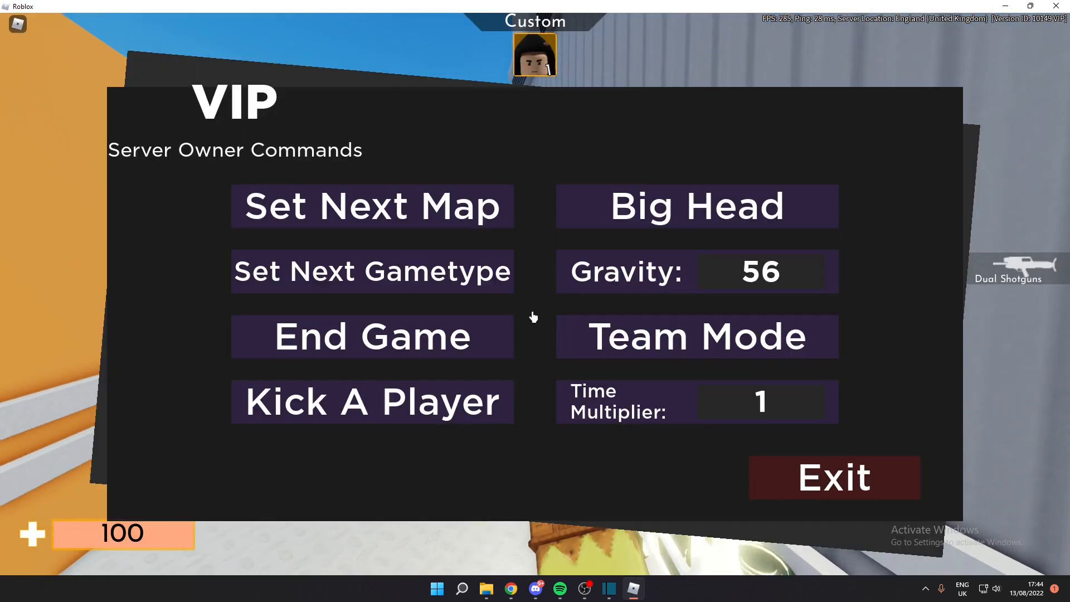
# - Close the VIP Server Owner Commands panel
pyautogui.click(371, 271)
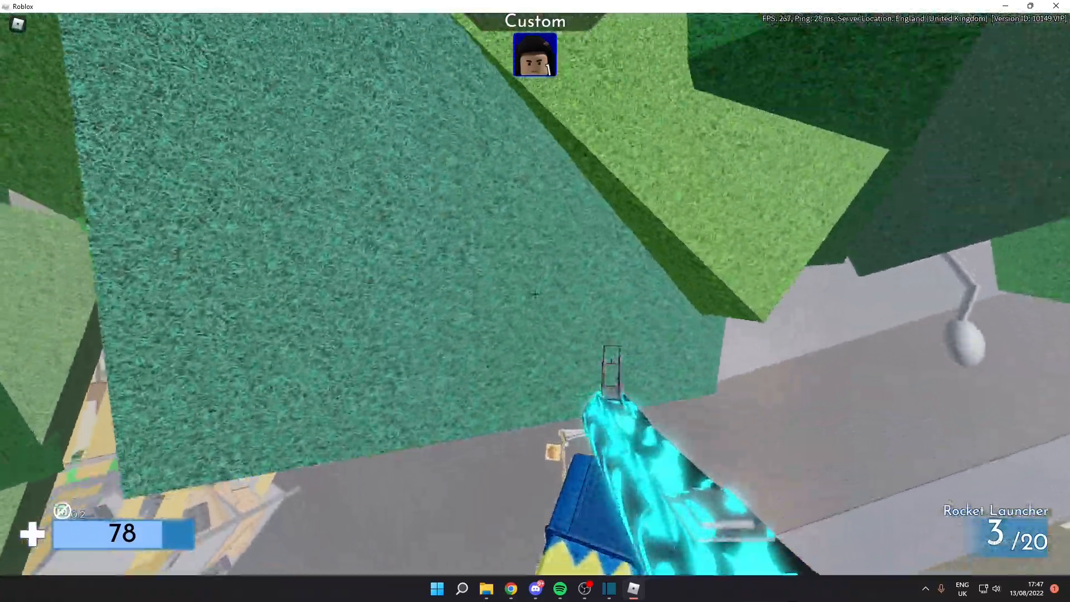
# - Exit the VIP panel and play the match with the Rocket Launcher
pyautogui.click(535, 294)
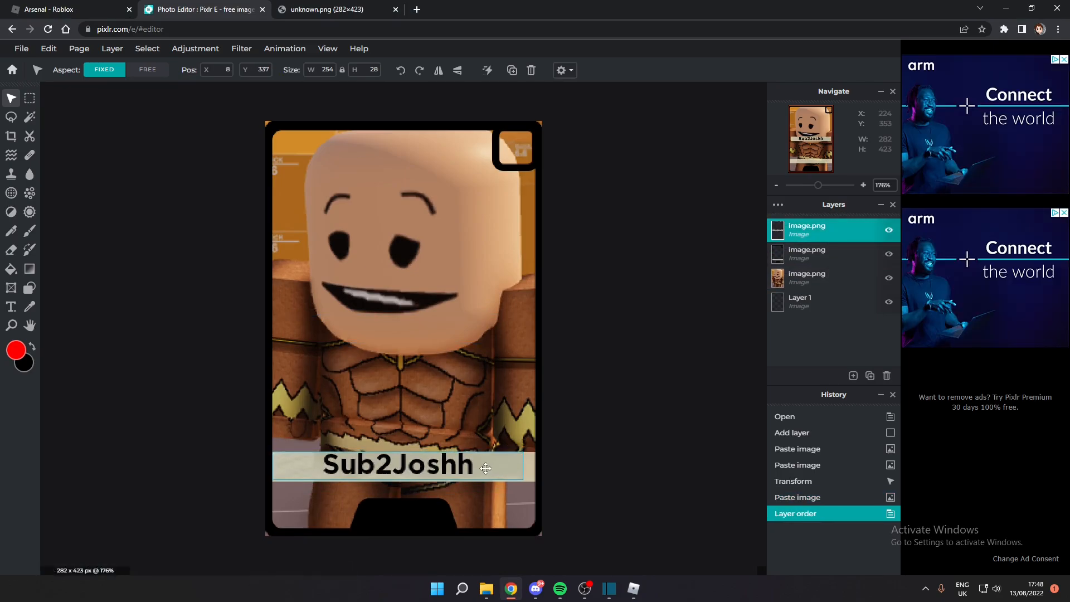
# - Position the Sub2Joshh username bar near the bottom of the card
pyautogui.click(805, 301)
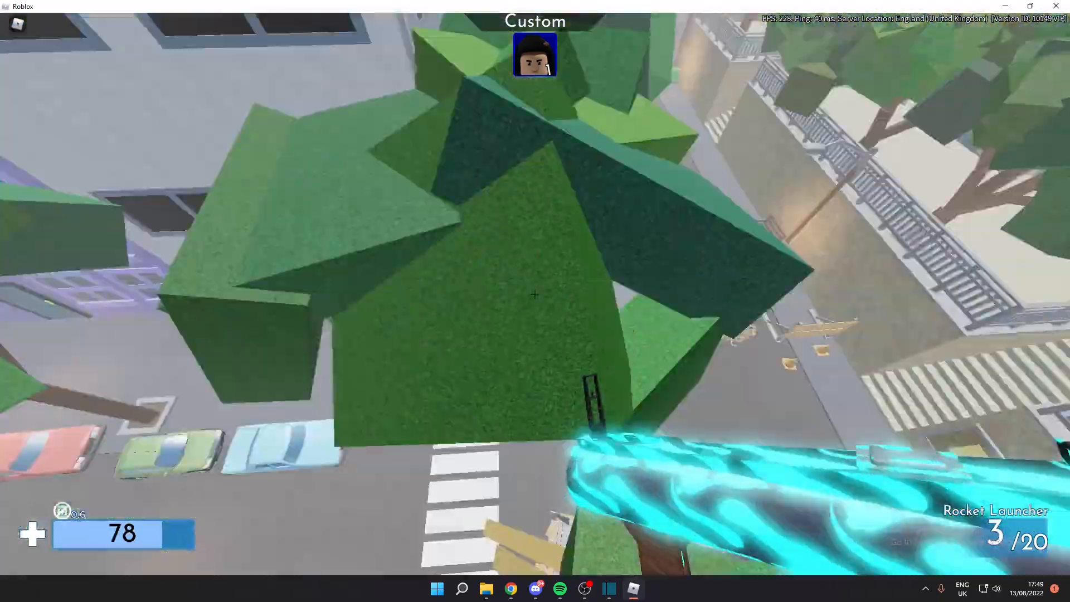
# - Snip the level 581 from the Roblox Escape menu and resume the match
pyautogui.click(535, 294)
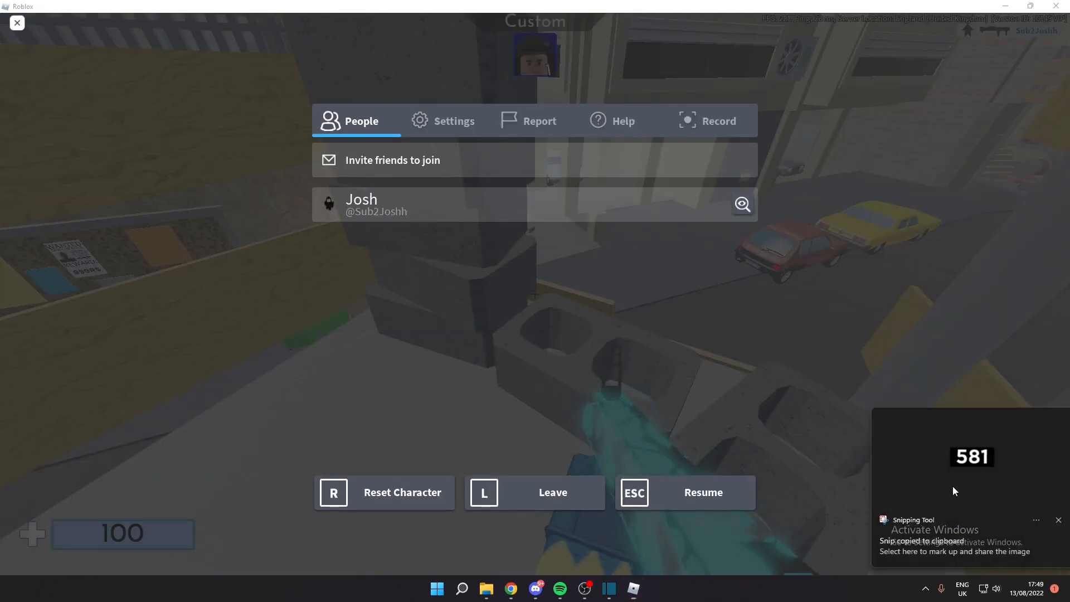
pyautogui.click(509, 589)
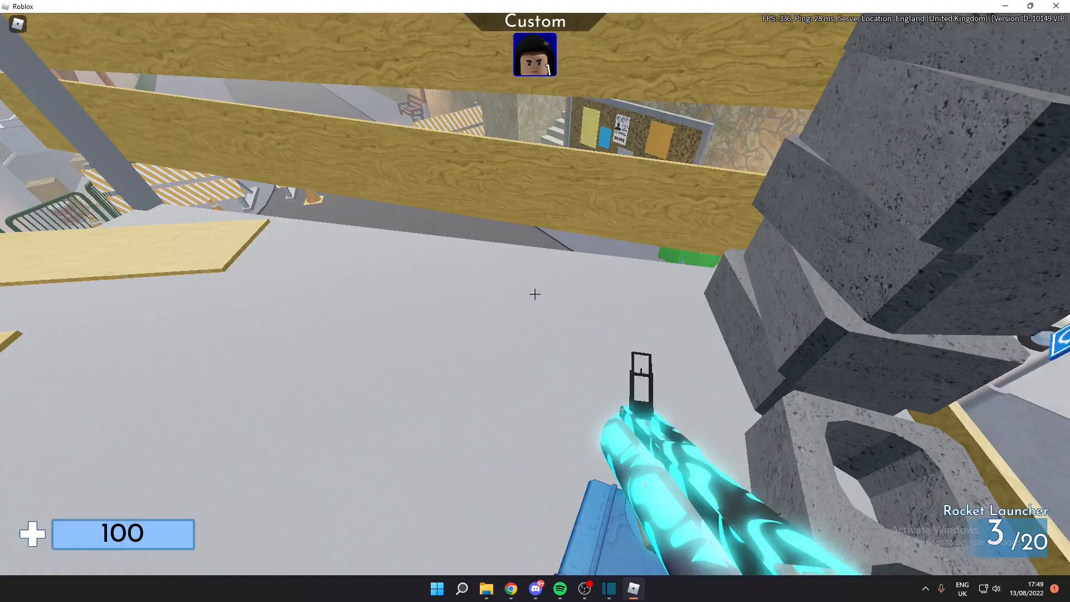
pyautogui.click(535, 294)
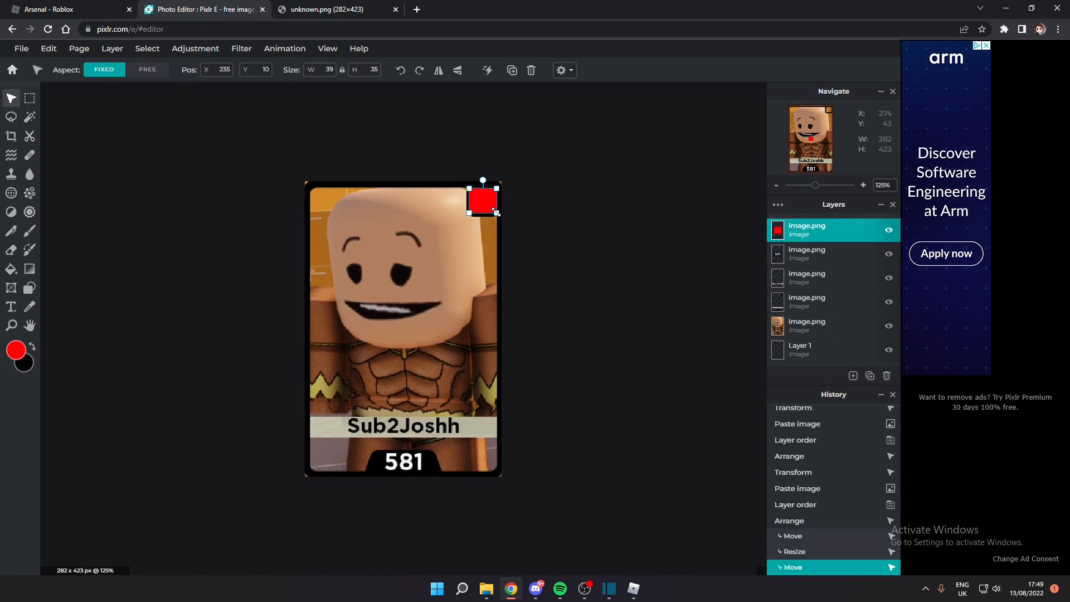
# - Move the red rarity square lower in the layer stack, inside the corner frame
pyautogui.click(805, 350)
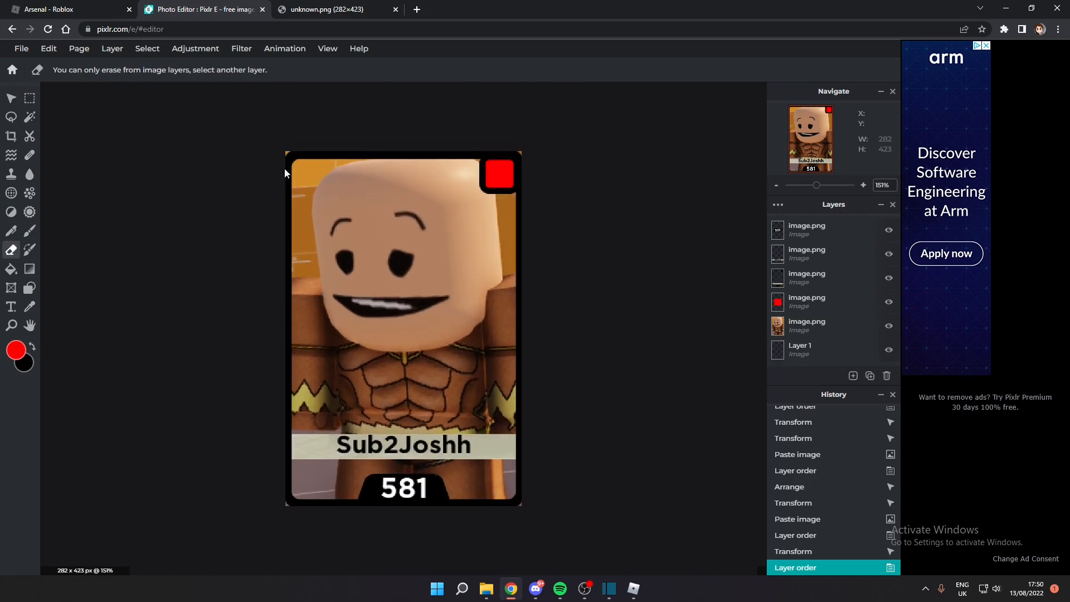
# - Erase stray areas from the avatar layer, then return to the Move tool
pyautogui.click(819, 325)
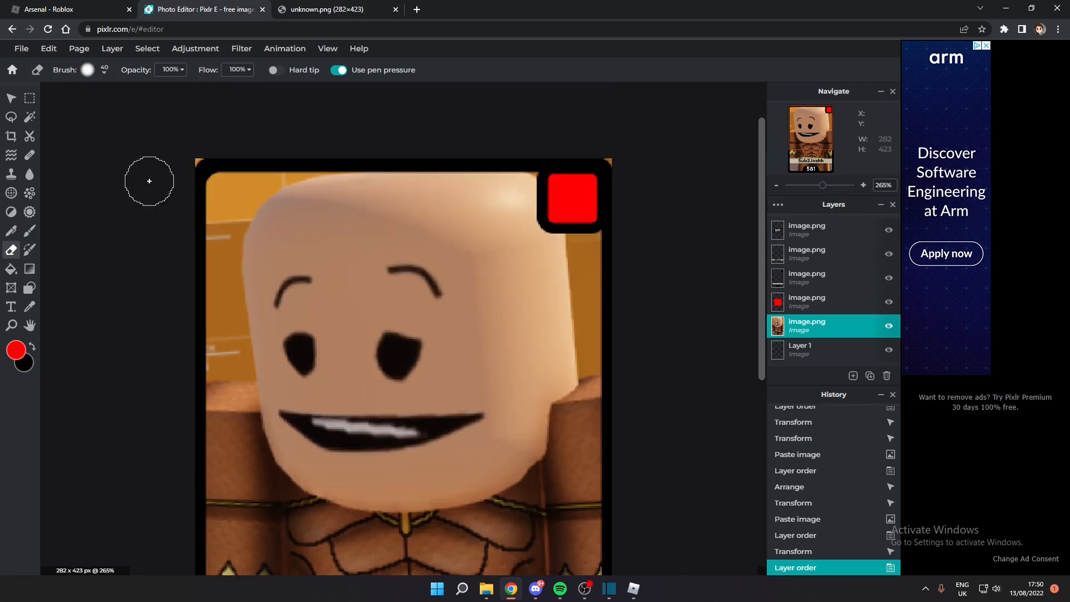
pyautogui.moveTo(195, 155)
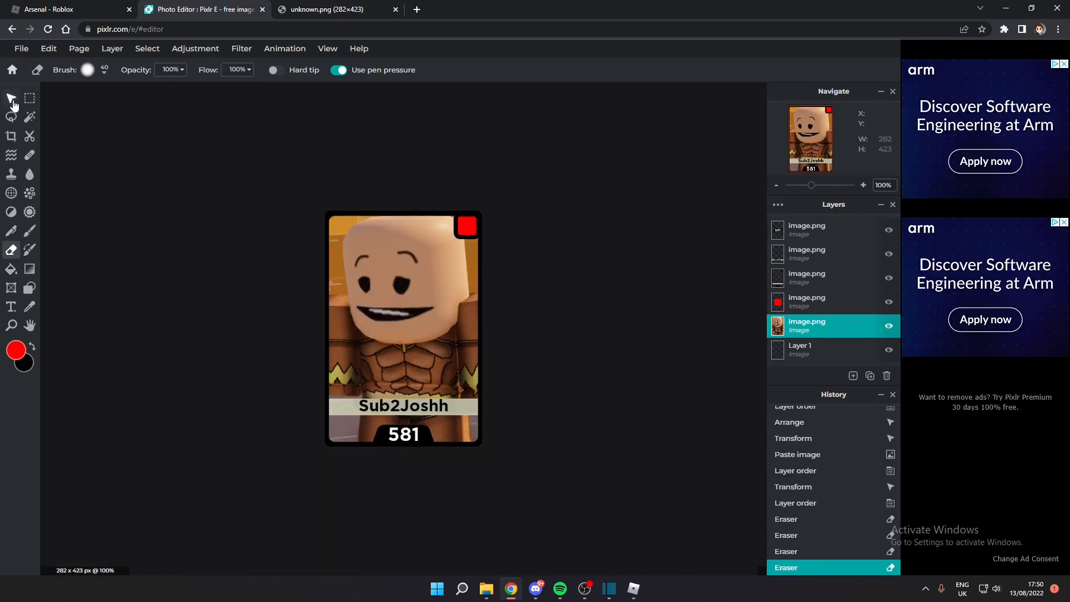
pyautogui.click(805, 349)
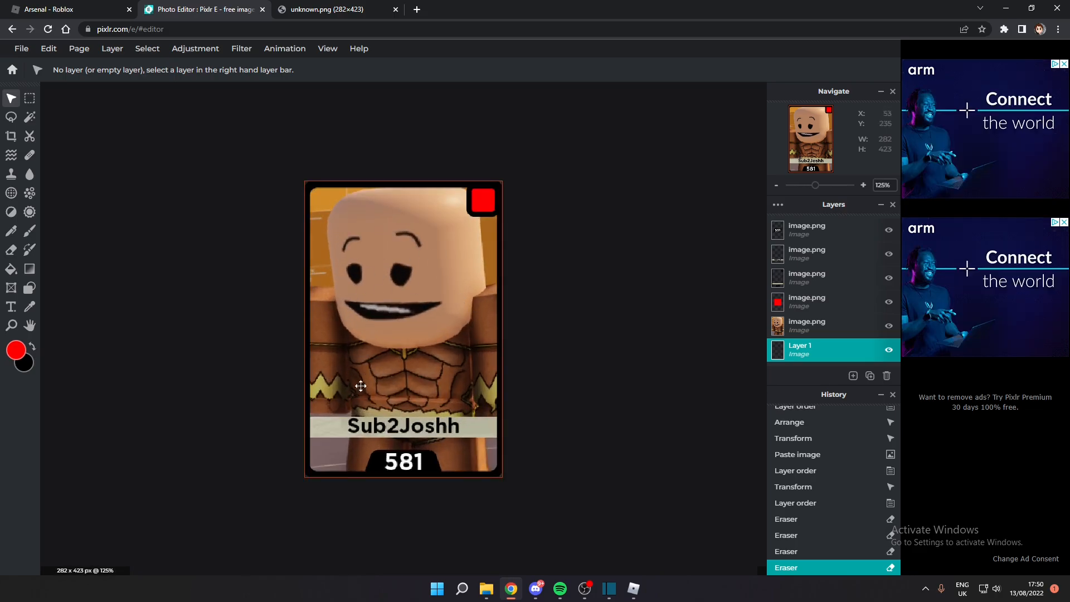
pyautogui.click(776, 185)
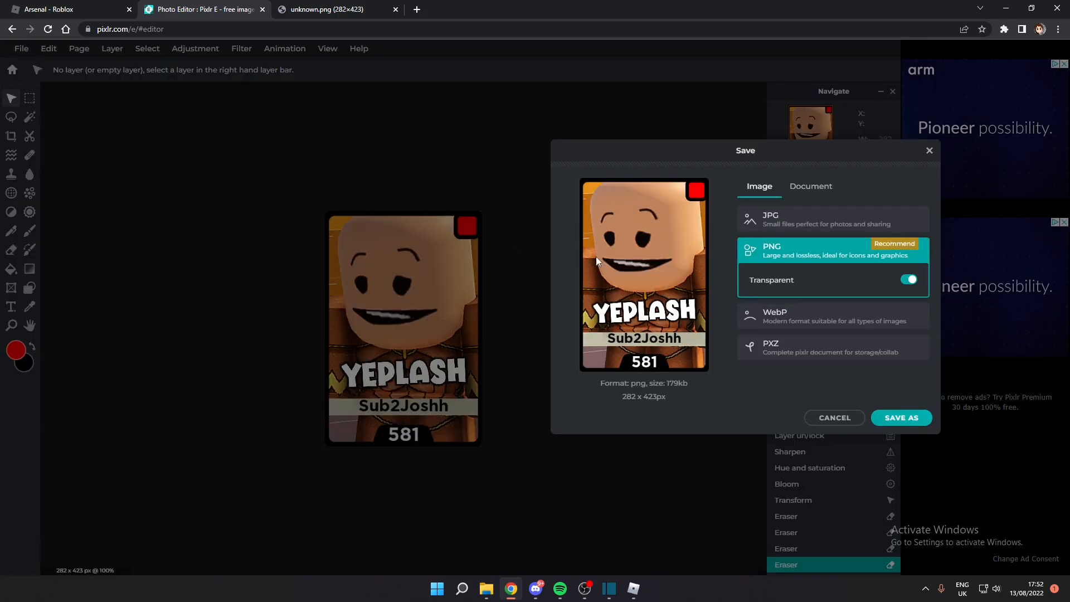
# - Save the card as 'Yeplash Calling Card.png' with transparency on
pyautogui.click(908, 279)
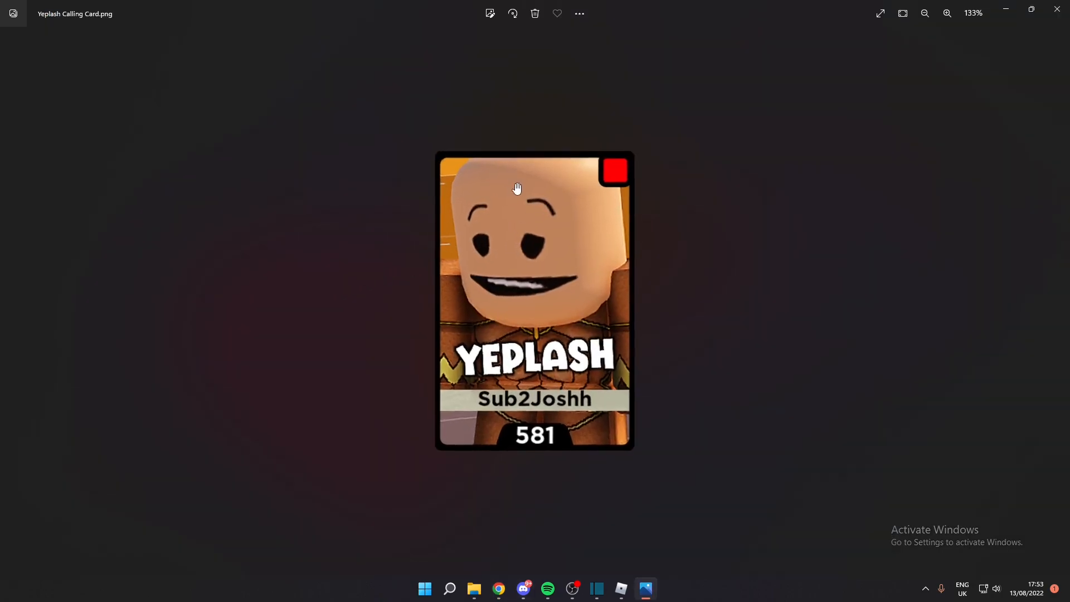
pyautogui.click(948, 13)
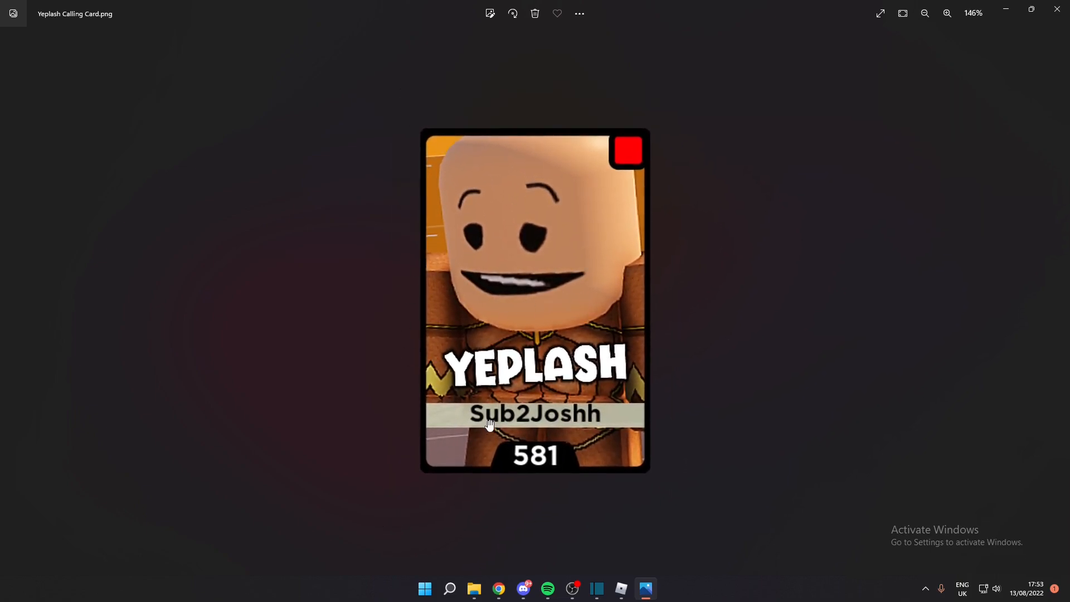
pyautogui.click(947, 13)
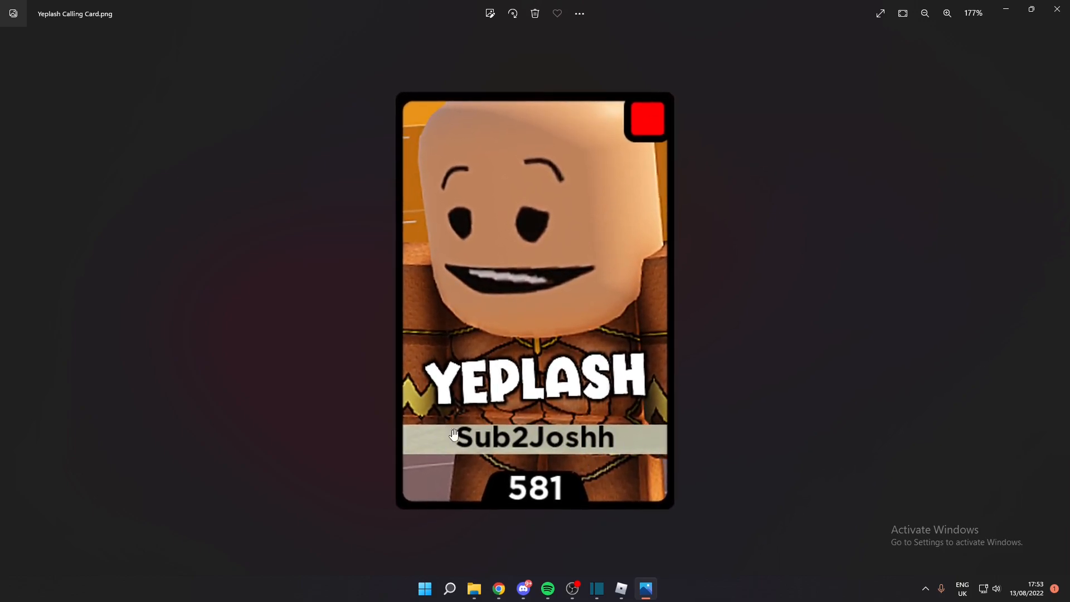
pyautogui.moveTo(462, 450)
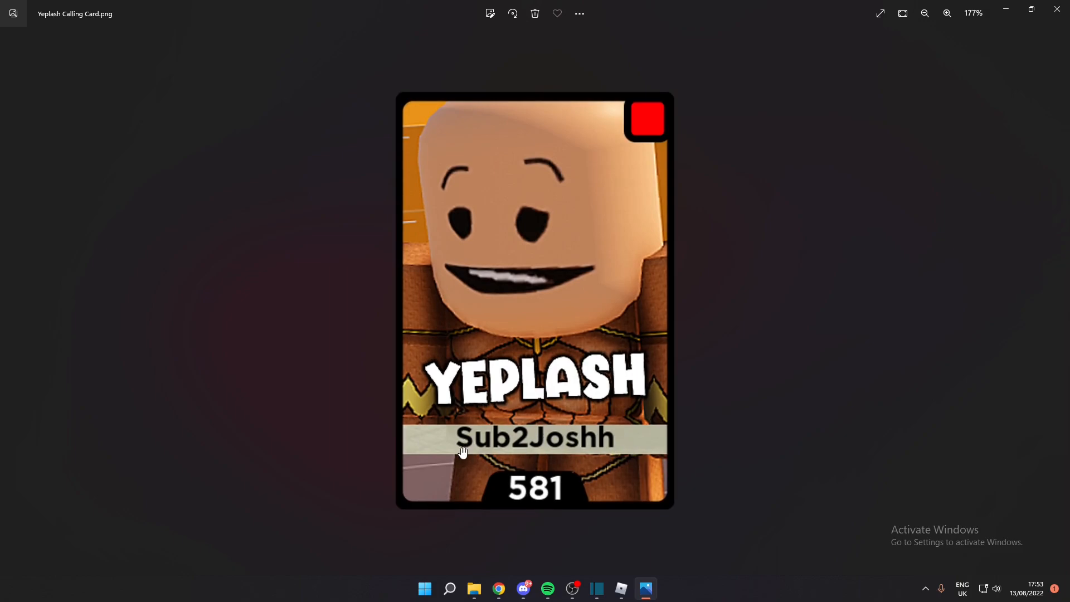
pyautogui.moveTo(609, 437)
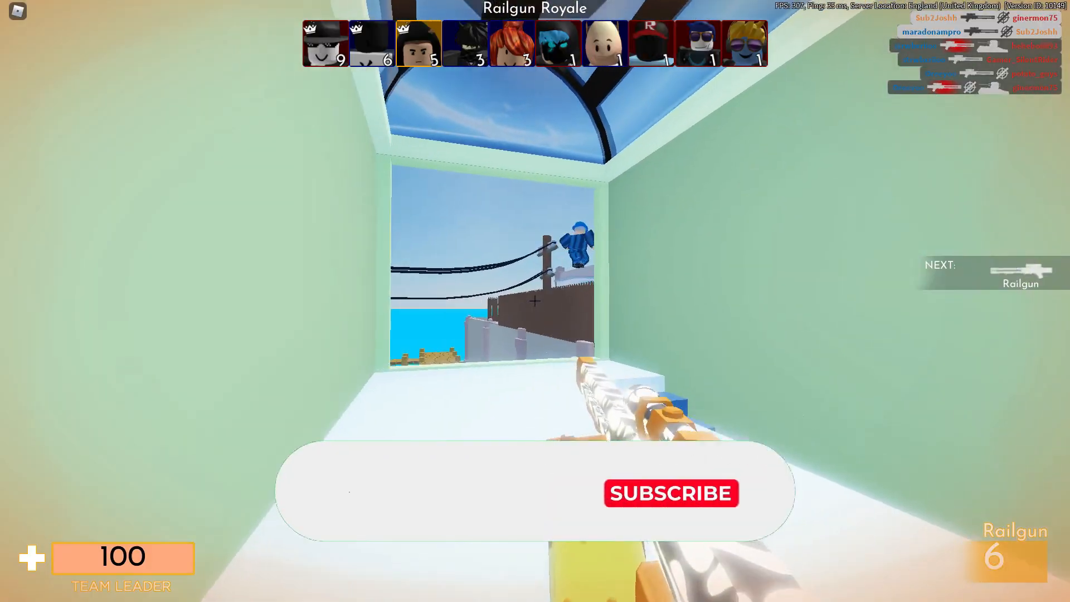
# - Return to the Railgun Royale match on the beach map in Roblox Arsenal
pyautogui.click(670, 493)
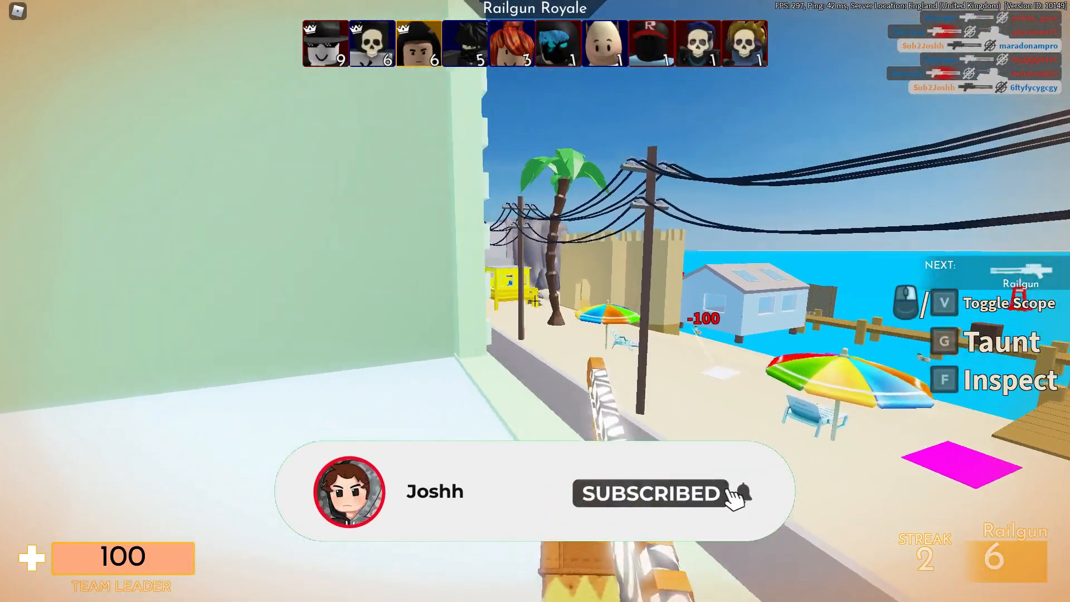